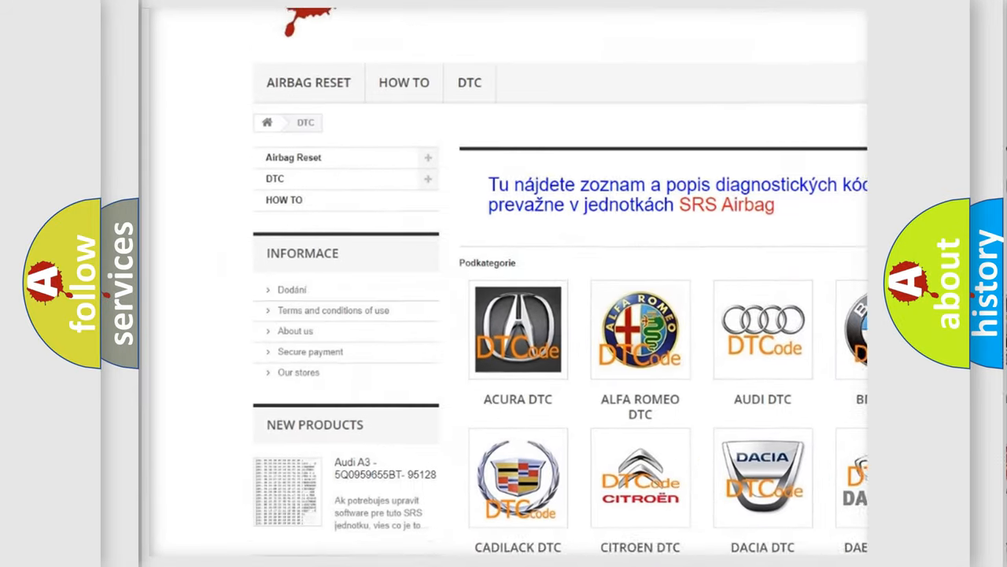
- Scroll down through the Saturn DTC code list, then back up to the top
scroll("down", 3)
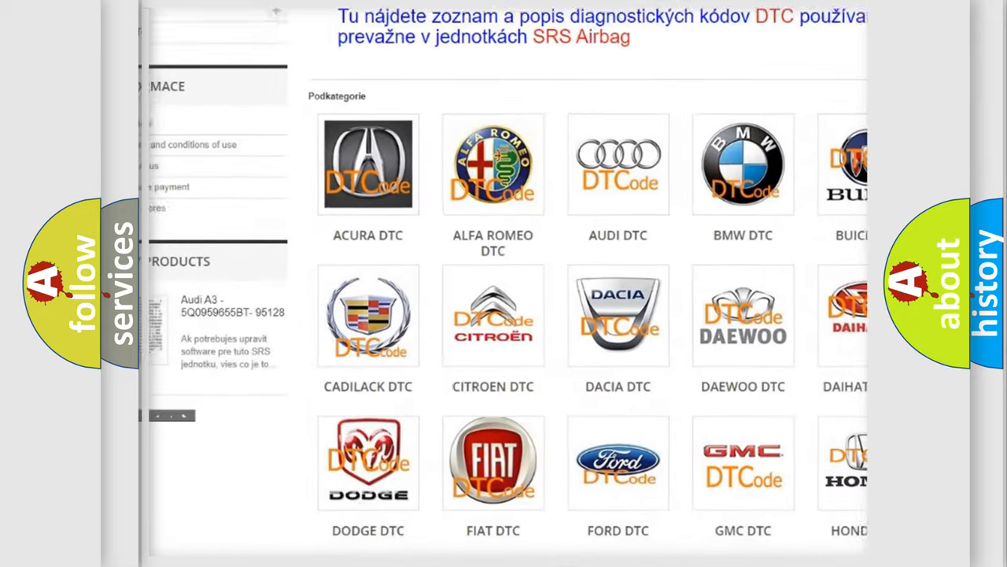
scroll("down", 3)
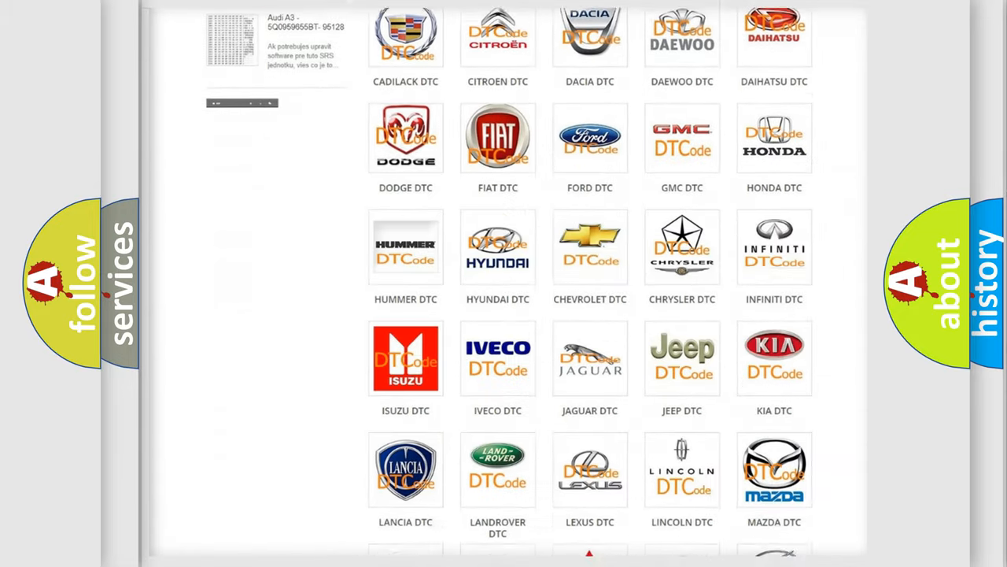
scroll("down", 3)
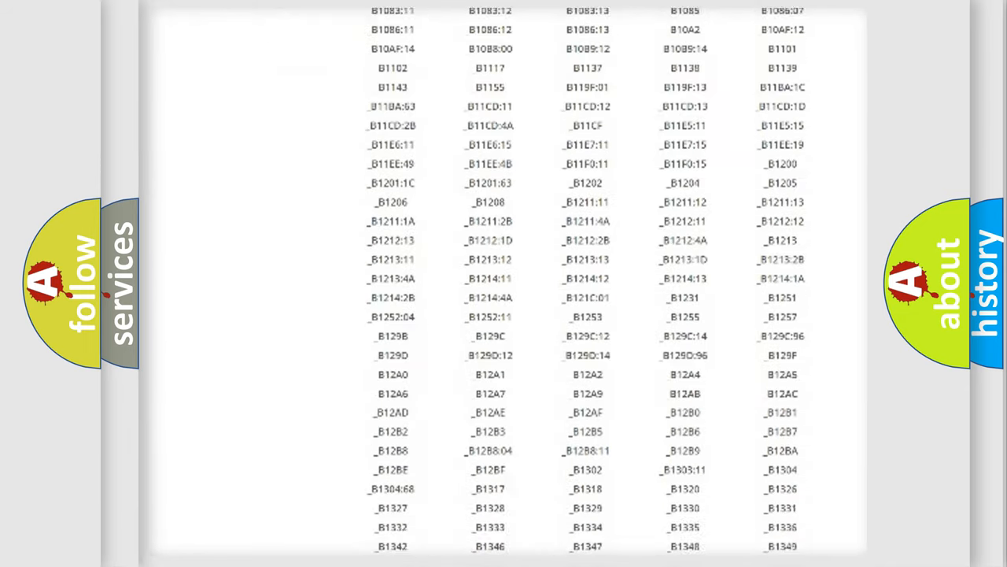
scroll("down", 3)
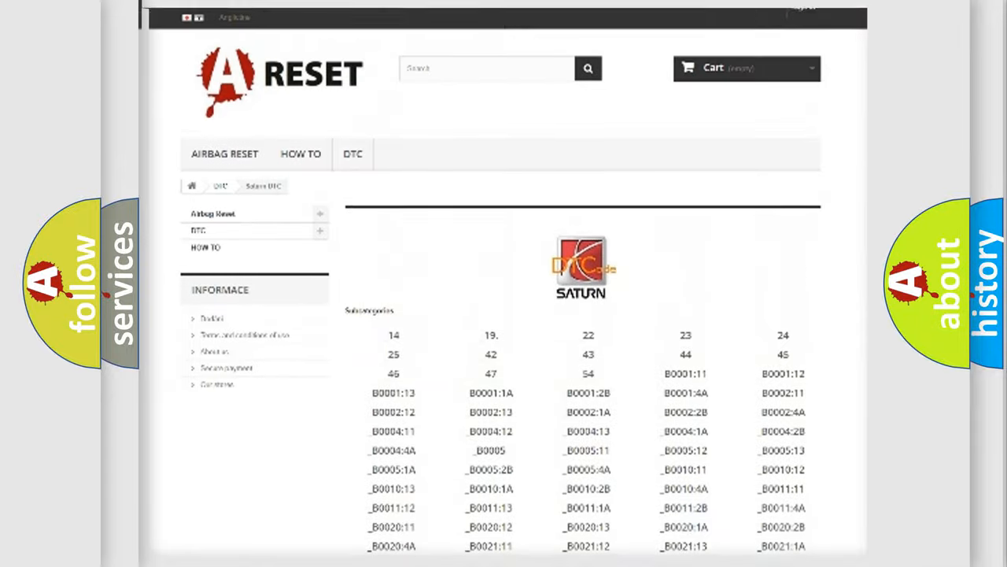
scroll("up", 3)
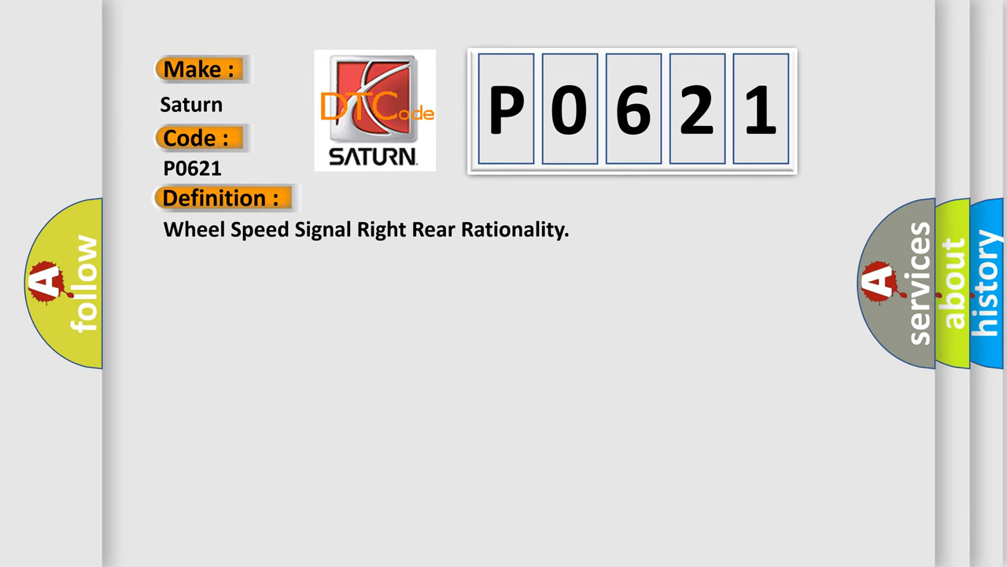
- Reveal P0621's description: the PCM receives an implausible CAN C signal from ABS
left_click(409, 198)
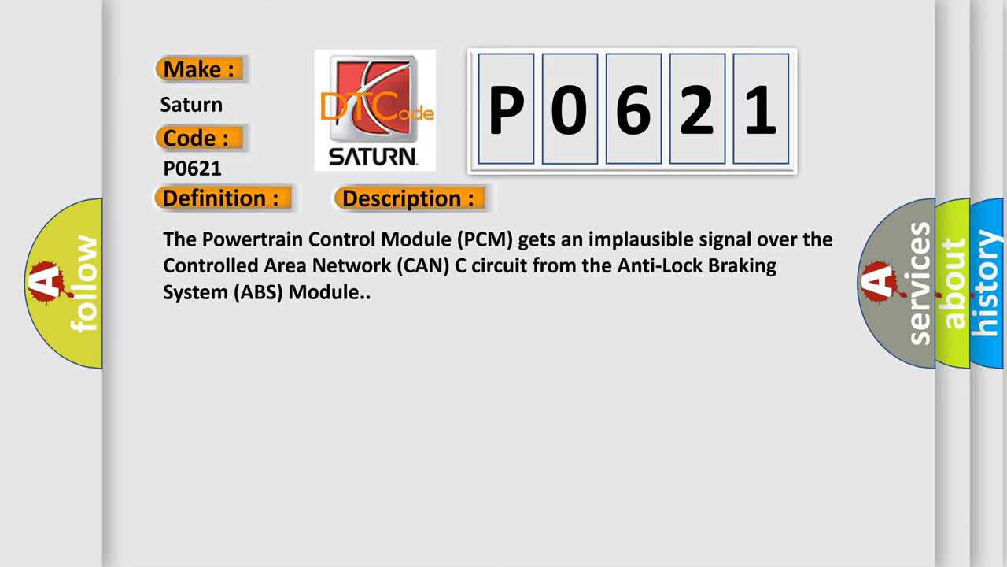